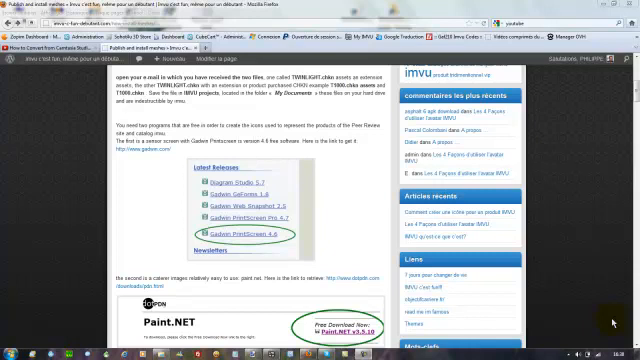
{"action": "mouse_move", "coordinate": [616, 336]}
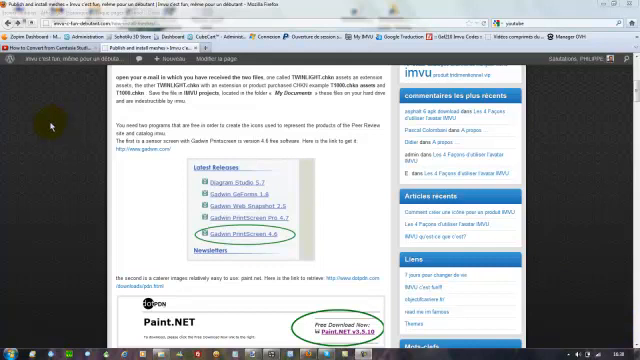
{"action": "mouse_move", "coordinate": [112, 182]}
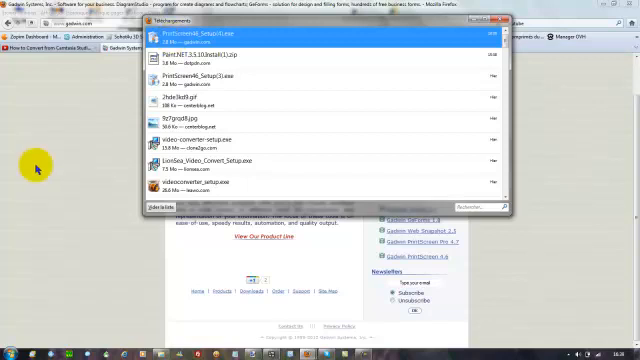
{"action": "mouse_move", "coordinate": [70, 140]}
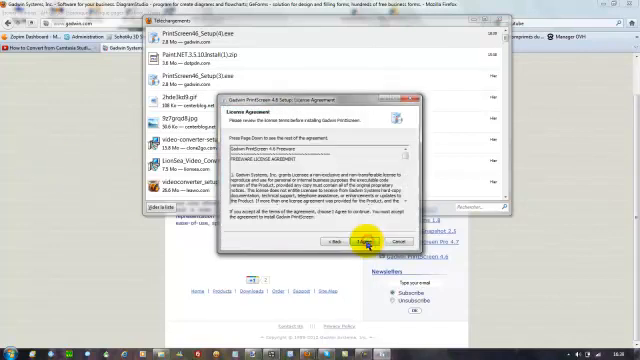
- Accept the licence agreement and keep the default destination folder for installing Gadwin PrintScreen
{"action": "left_click", "coordinate": [368, 242]}
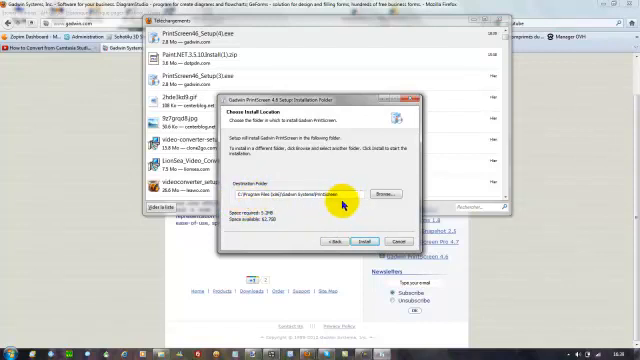
{"action": "mouse_move", "coordinate": [404, 202]}
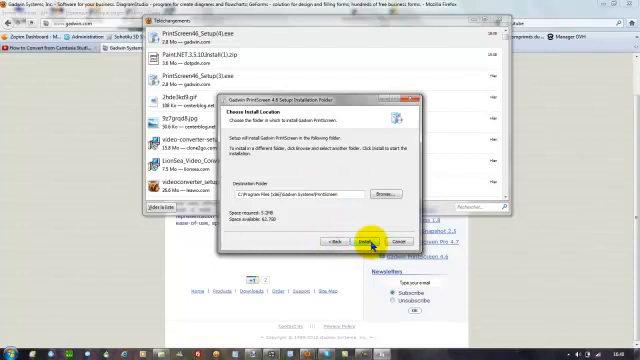
{"action": "left_click", "coordinate": [366, 242]}
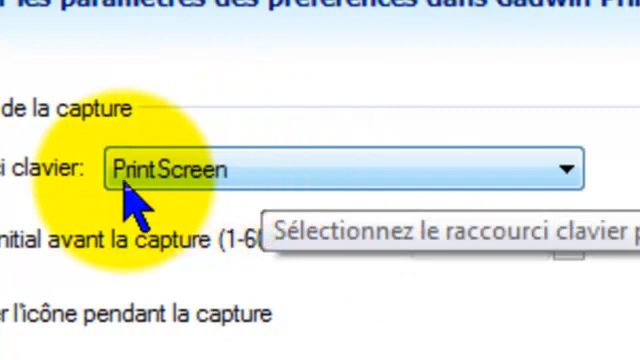
{"action": "mouse_move", "coordinate": [284, 196]}
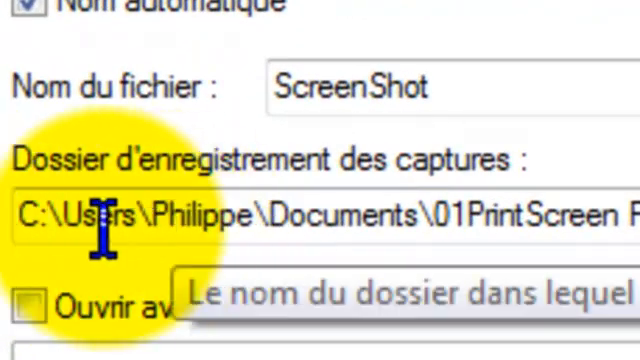
{"action": "mouse_move", "coordinate": [290, 212]}
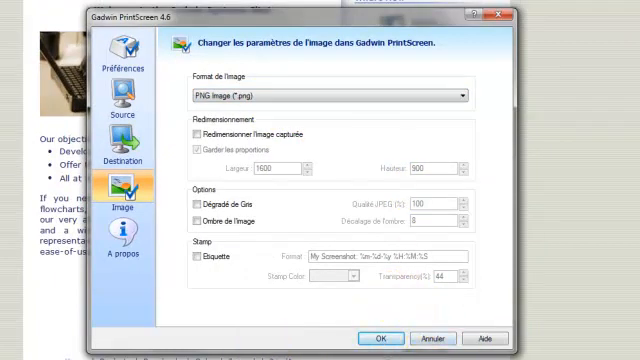
{"action": "mouse_move", "coordinate": [256, 64]}
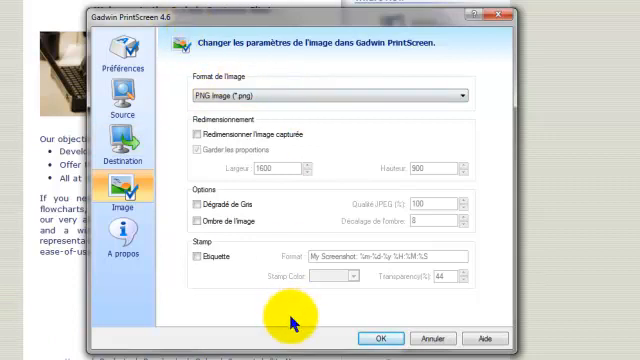
{"action": "mouse_move", "coordinate": [196, 14]}
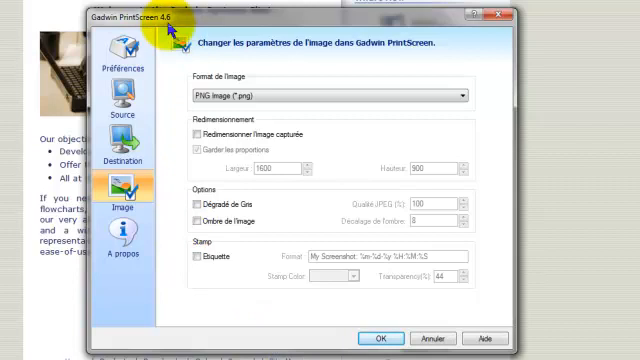
{"action": "mouse_move", "coordinate": [302, 322]}
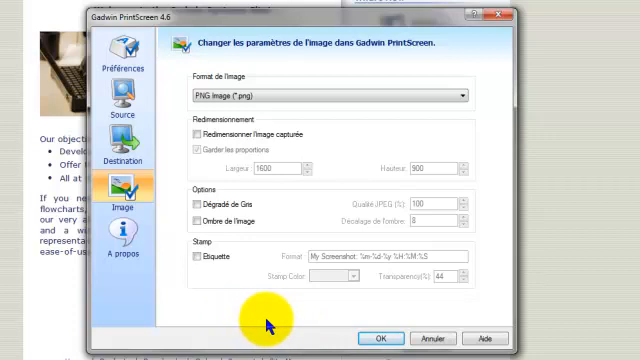
{"action": "mouse_move", "coordinate": [378, 336]}
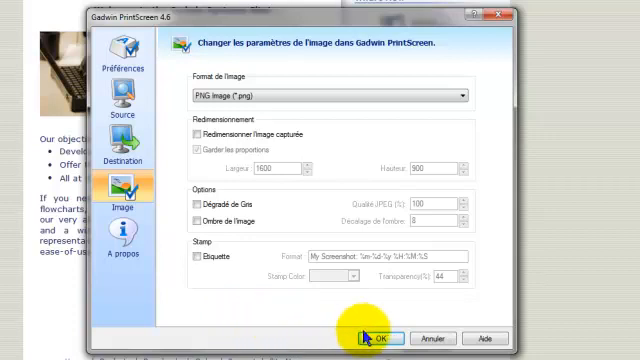